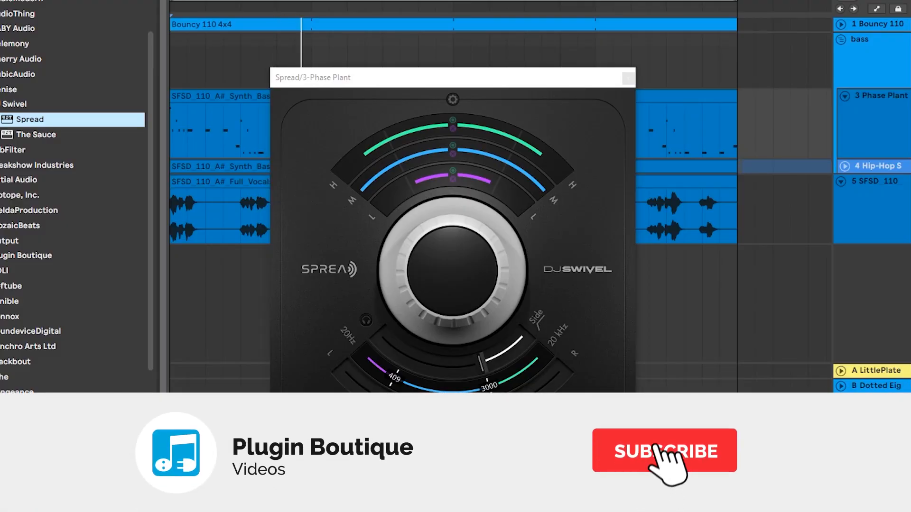
- Drag Spread's purple low-band width handle on the 3-Phase Plant track to -16%
left_click(664, 451)
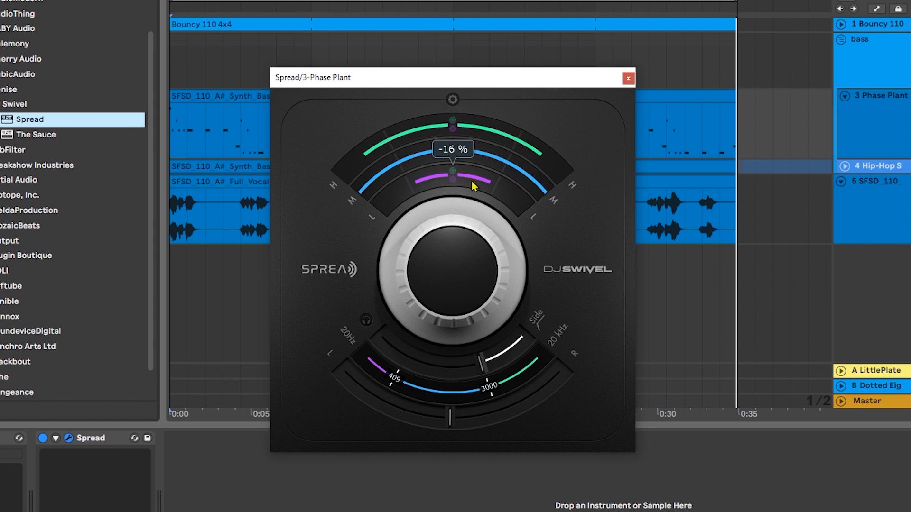
mouse_move(480, 190)
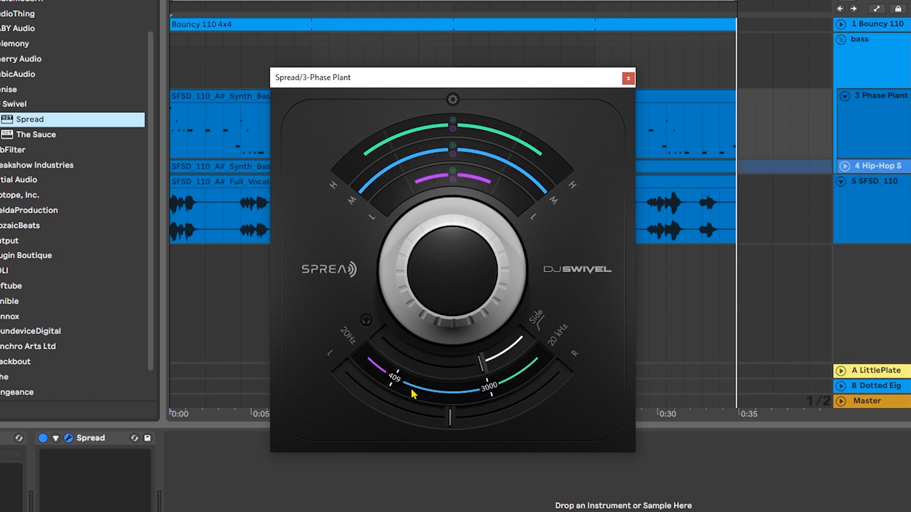
mouse_move(372, 283)
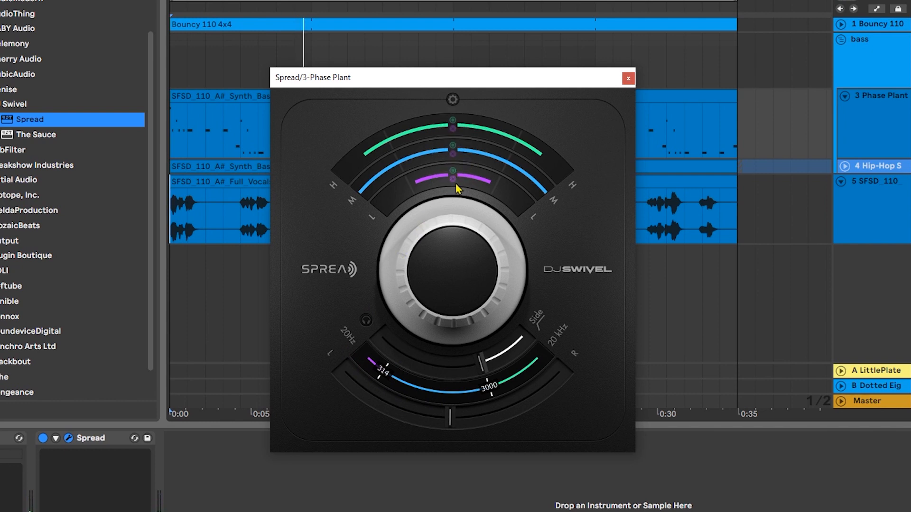
mouse_move(456, 160)
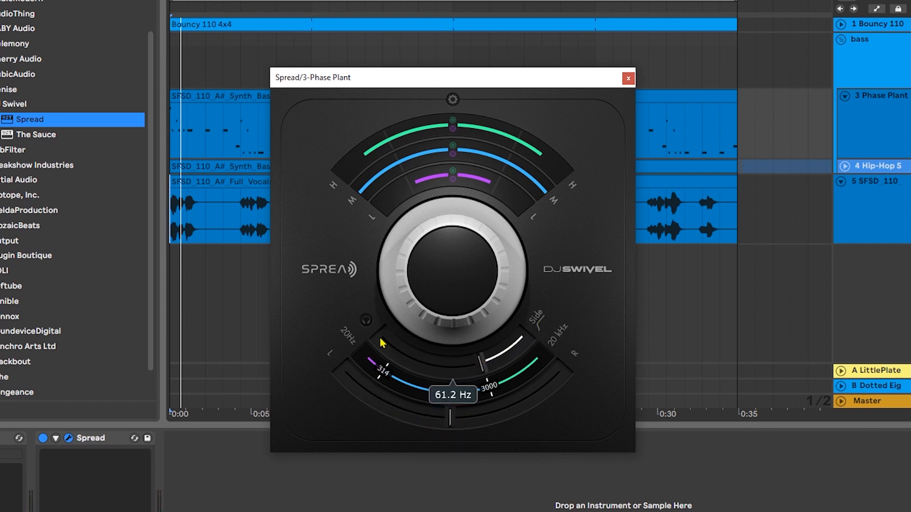
mouse_move(537, 330)
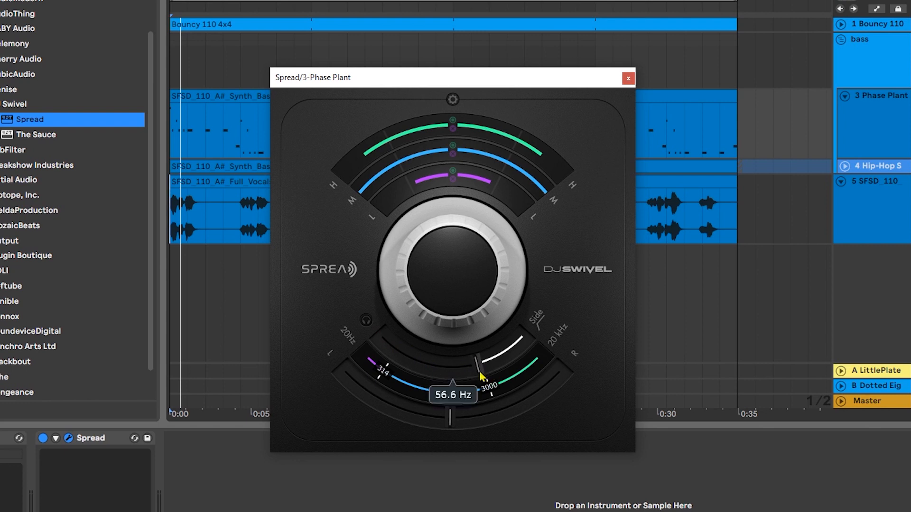
mouse_move(390, 350)
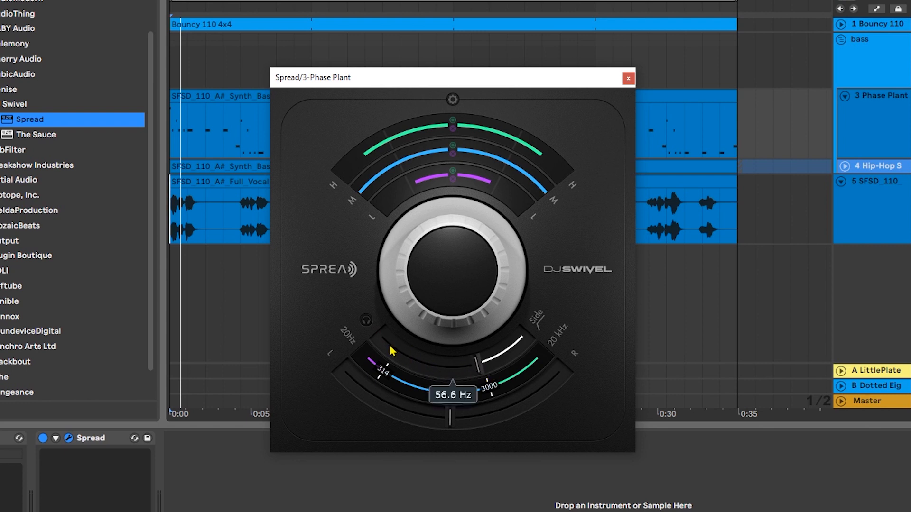
mouse_move(421, 391)
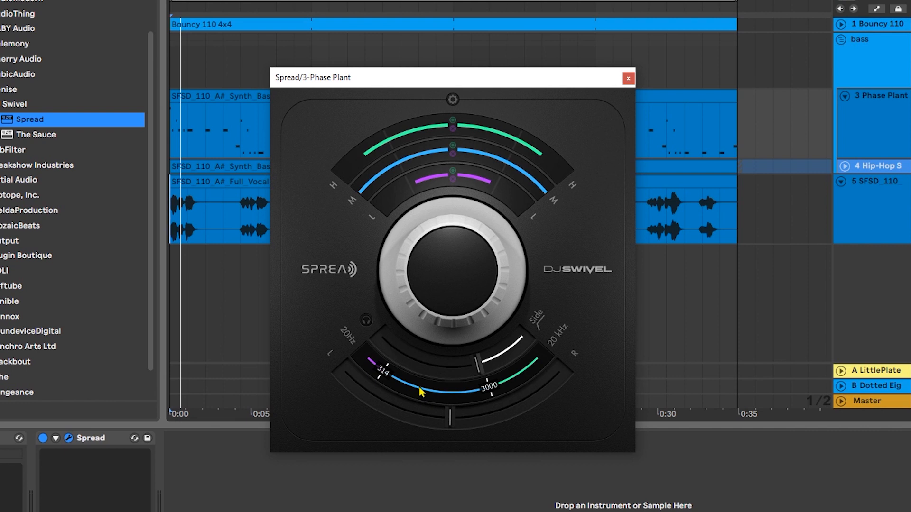
mouse_move(367, 325)
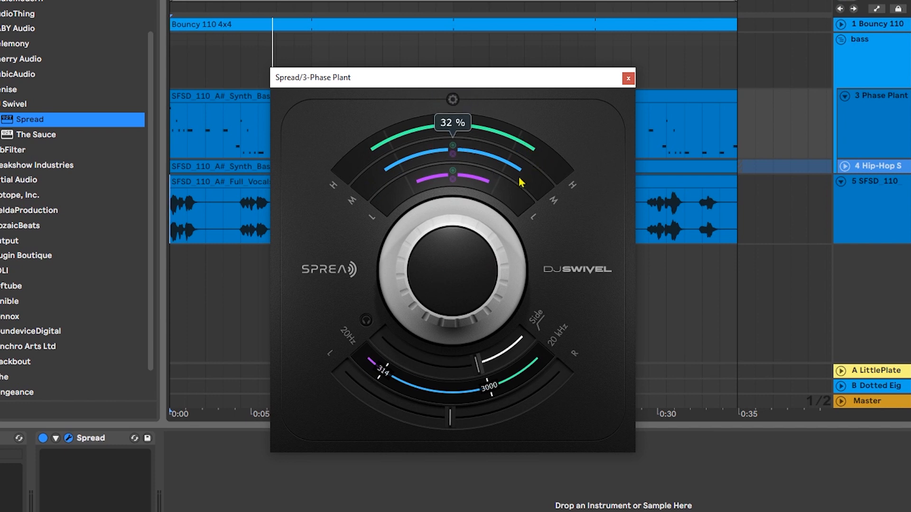
mouse_move(456, 210)
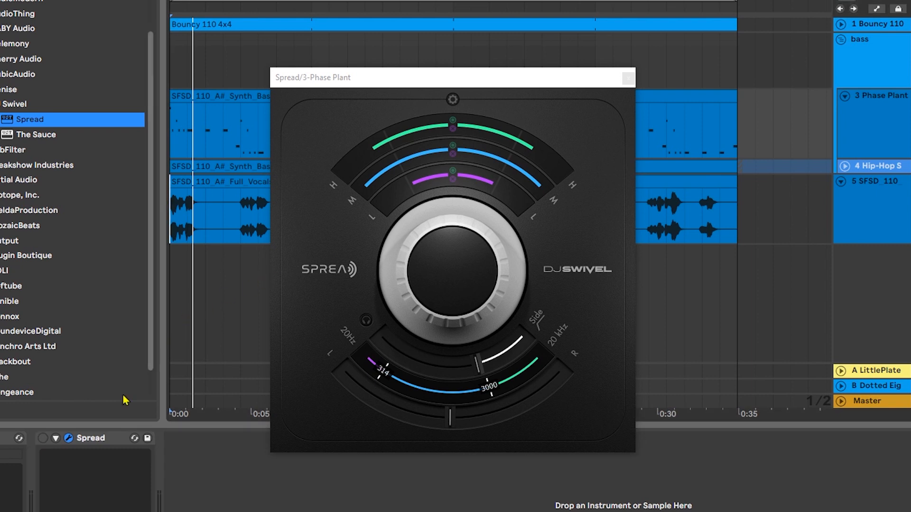
left_click(44, 439)
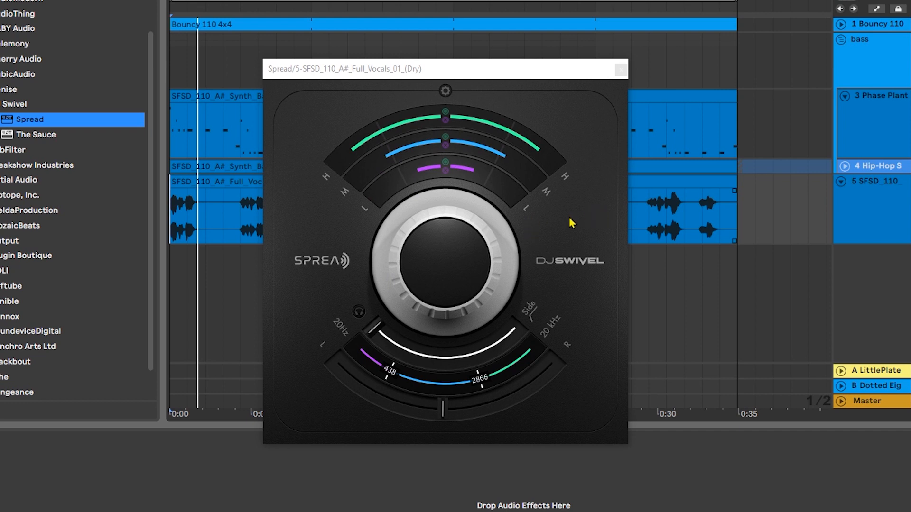
mouse_move(476, 106)
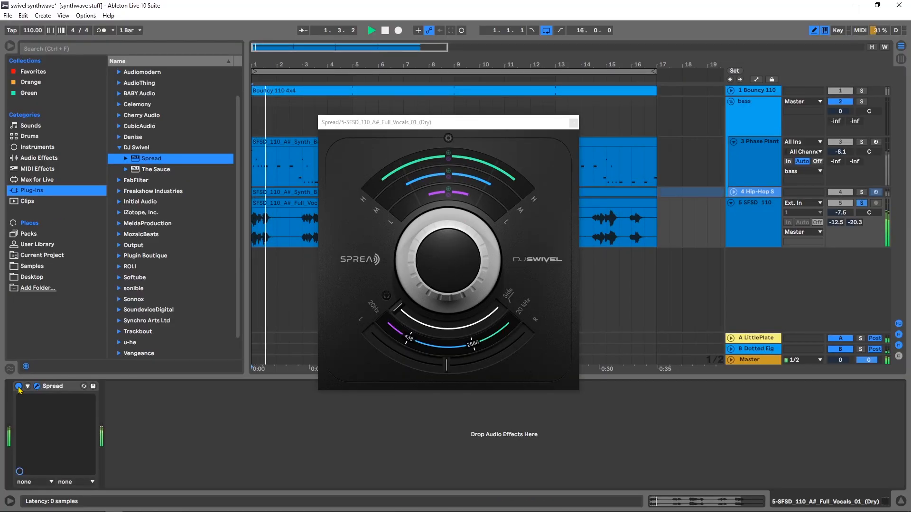
left_click(385, 30)
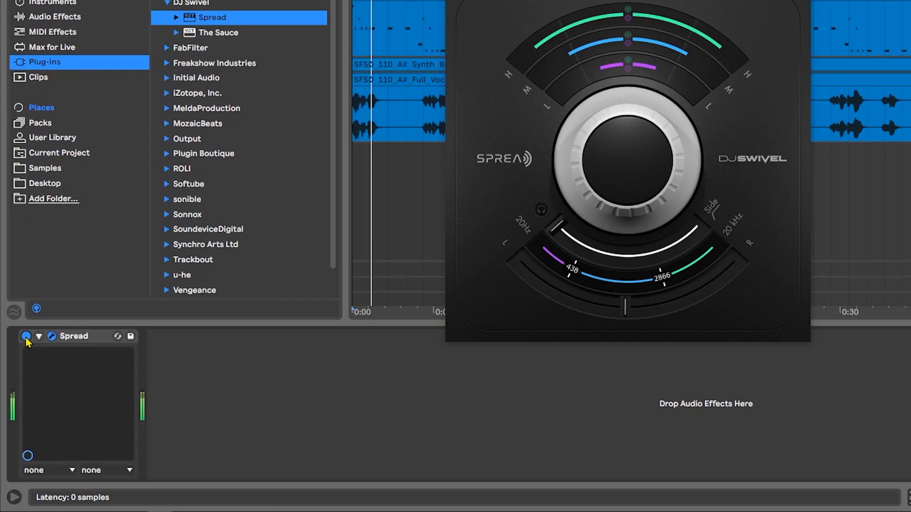
left_click(27, 336)
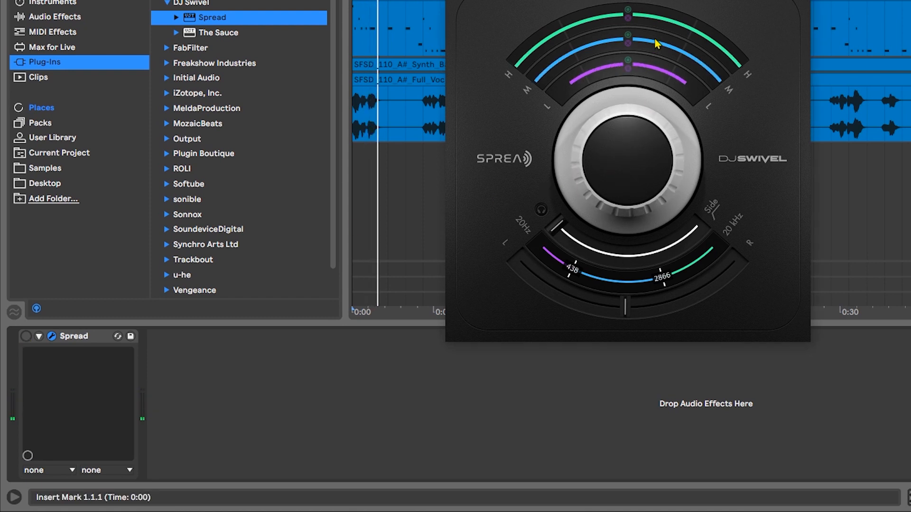
left_click(26, 336)
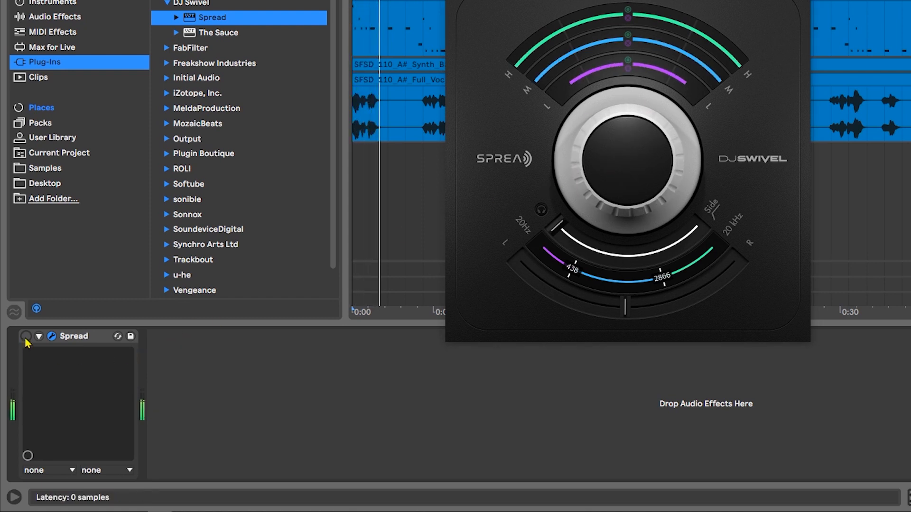
left_click(26, 335)
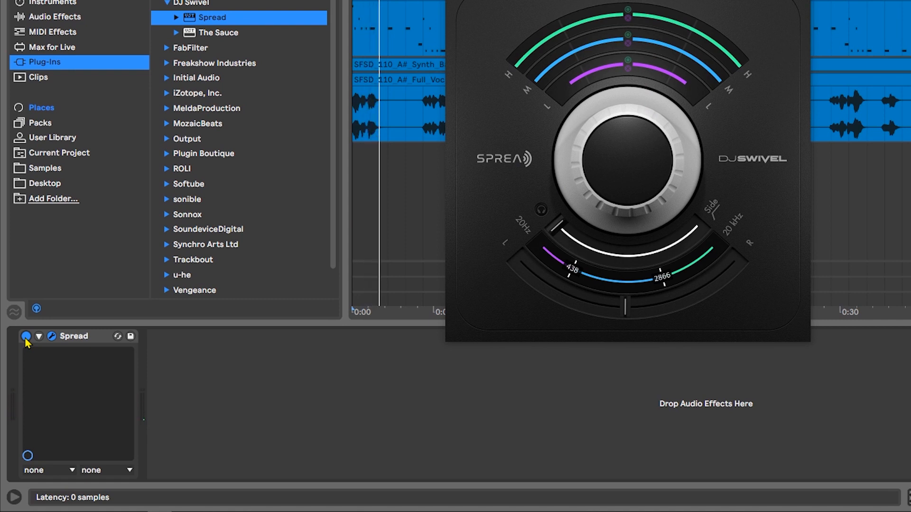
left_click(12, 497)
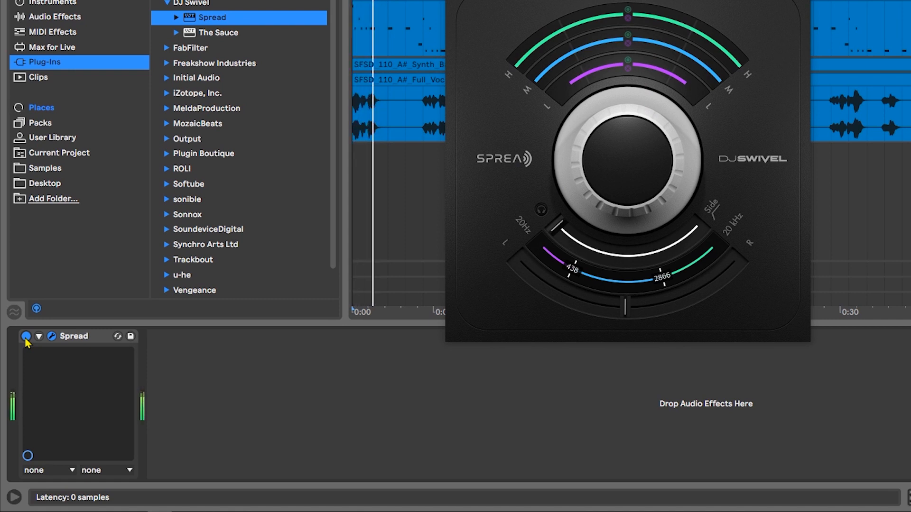